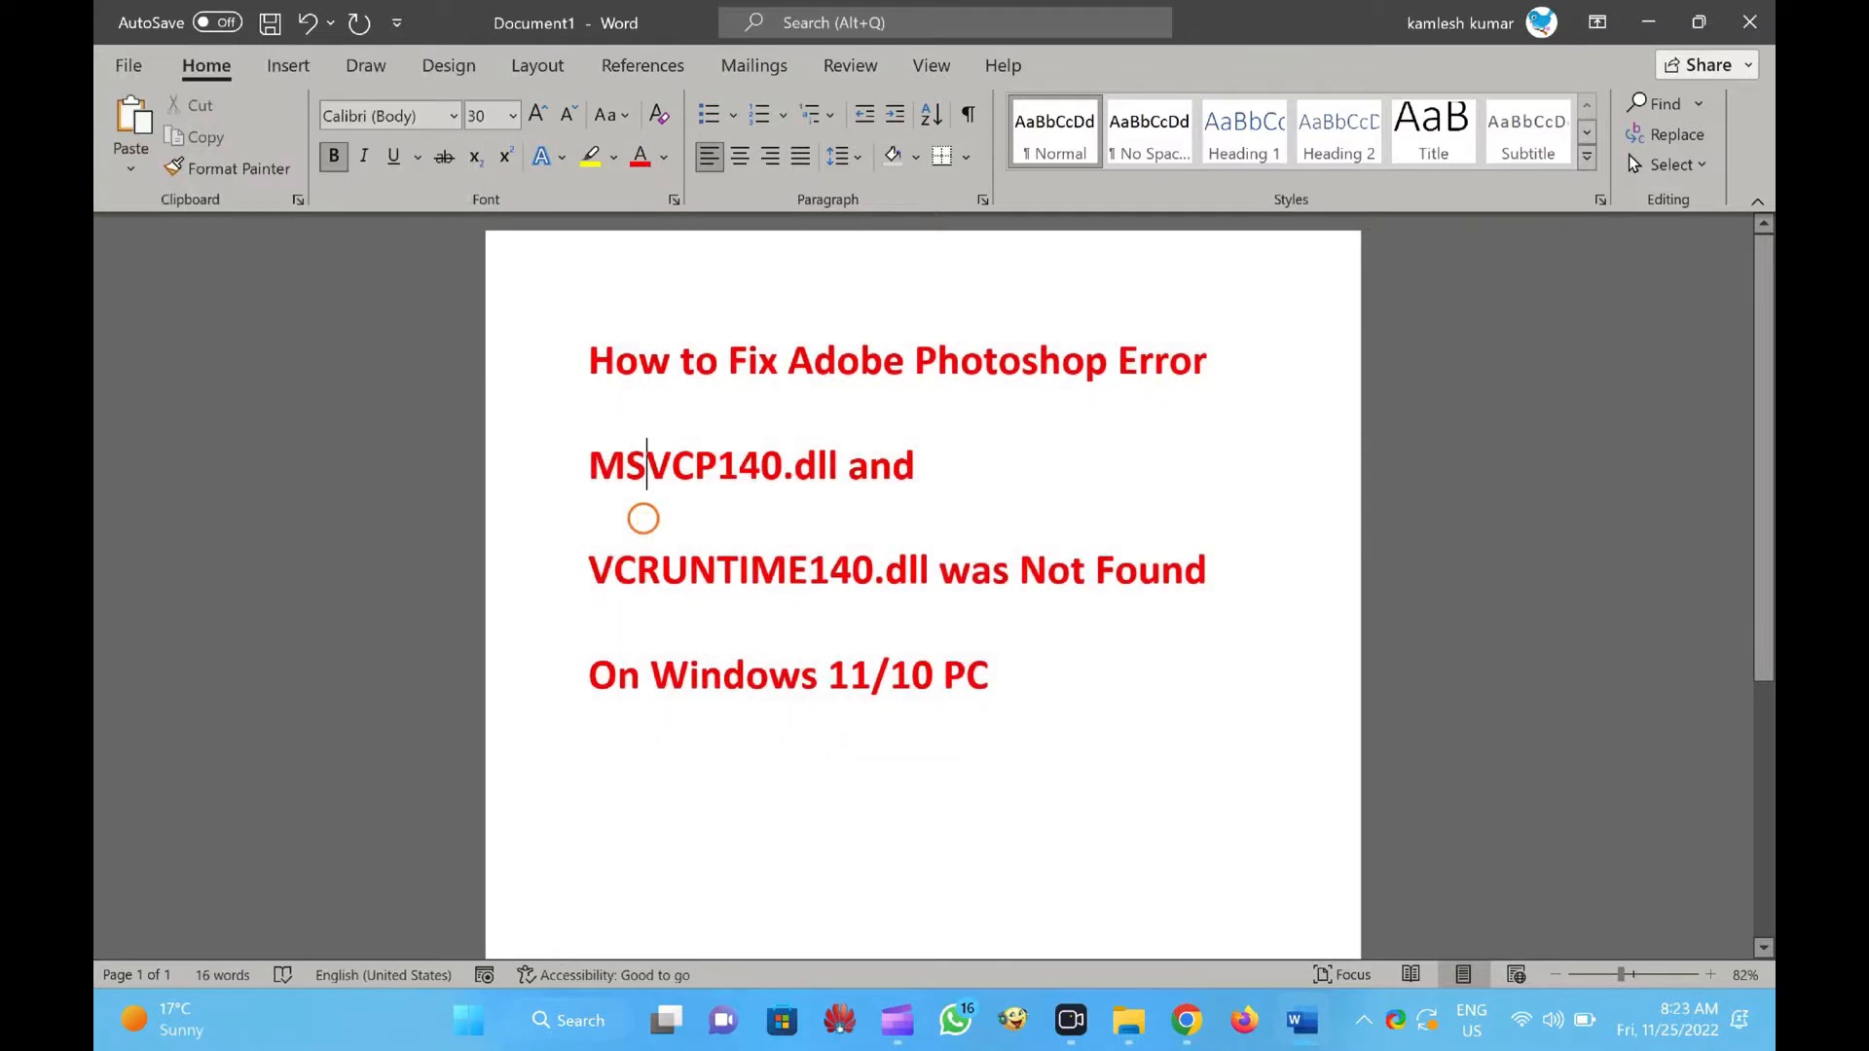
# Leave the Word title card for the Microsoft Learn Visual C++ Redistributable downloads page in Chrome
pyautogui.moveTo(590, 360); pyautogui.dragTo(989, 703)
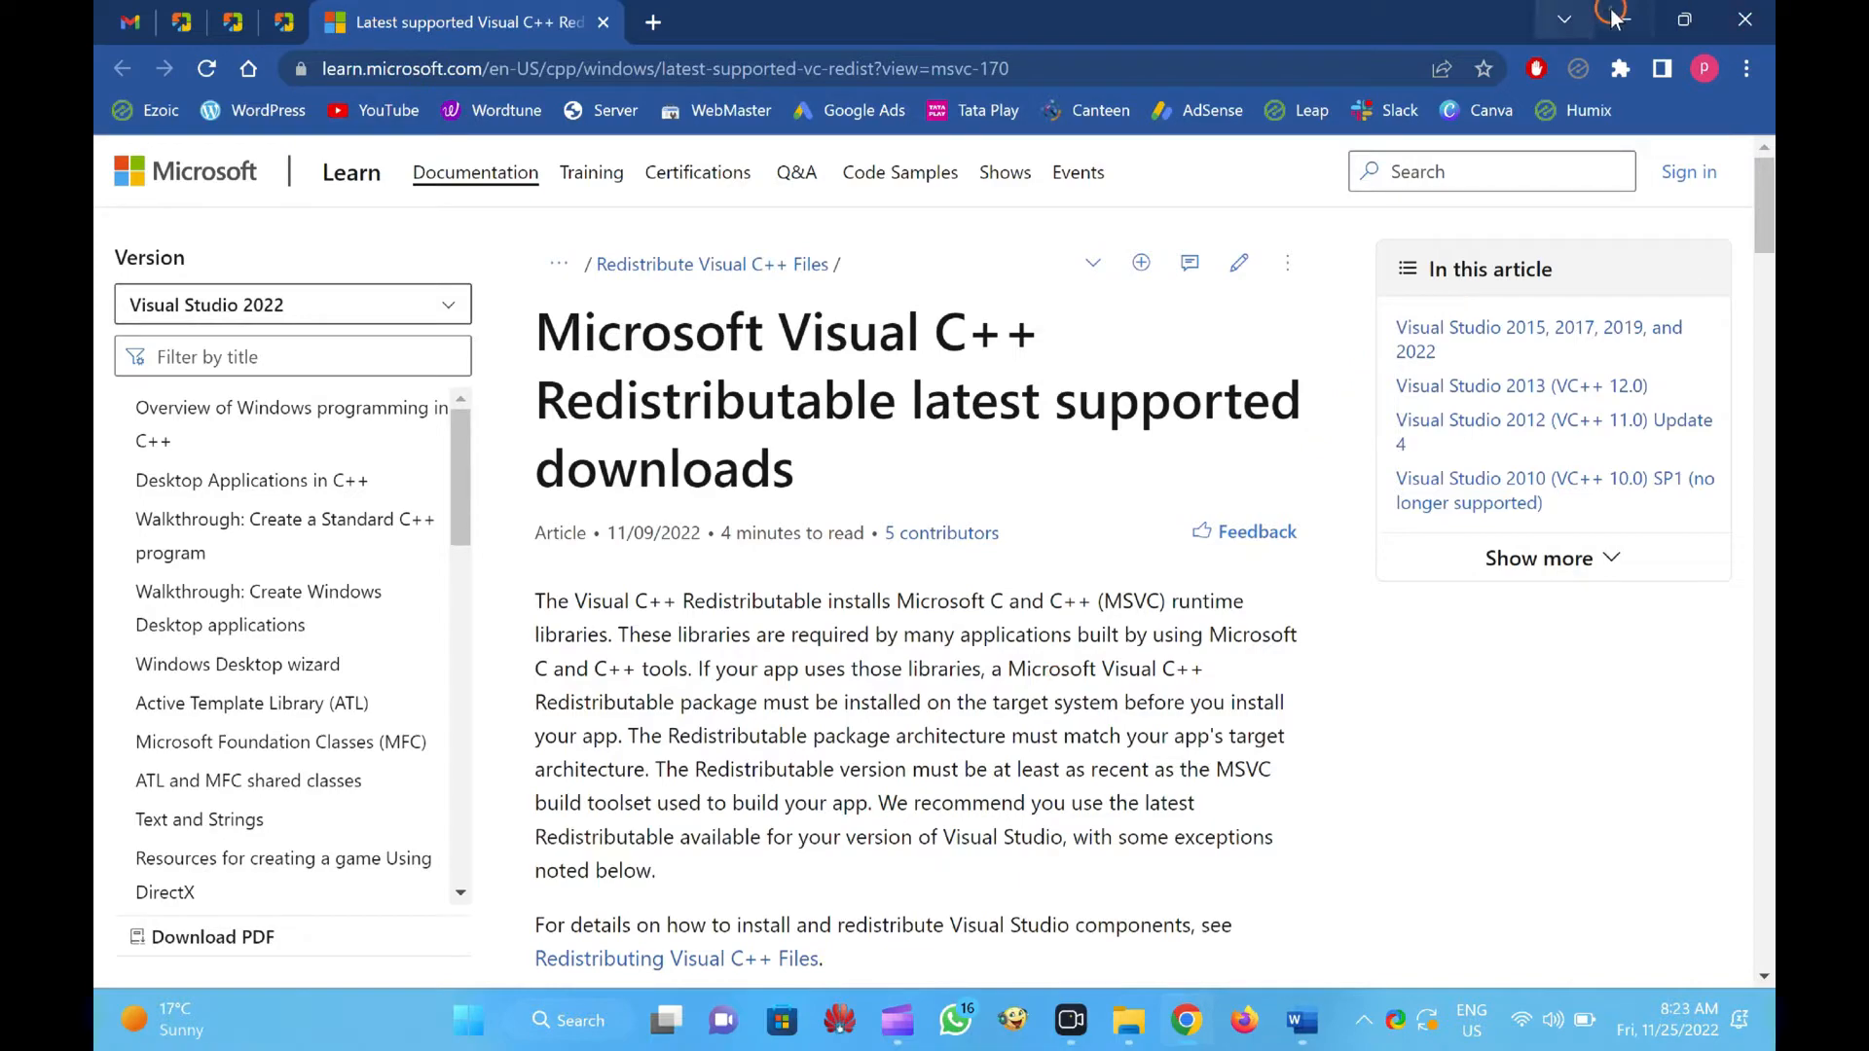
# Skim the article and highlight 'Microsoft Visual C++ Redistributable' in its title
pyautogui.scroll(-3)
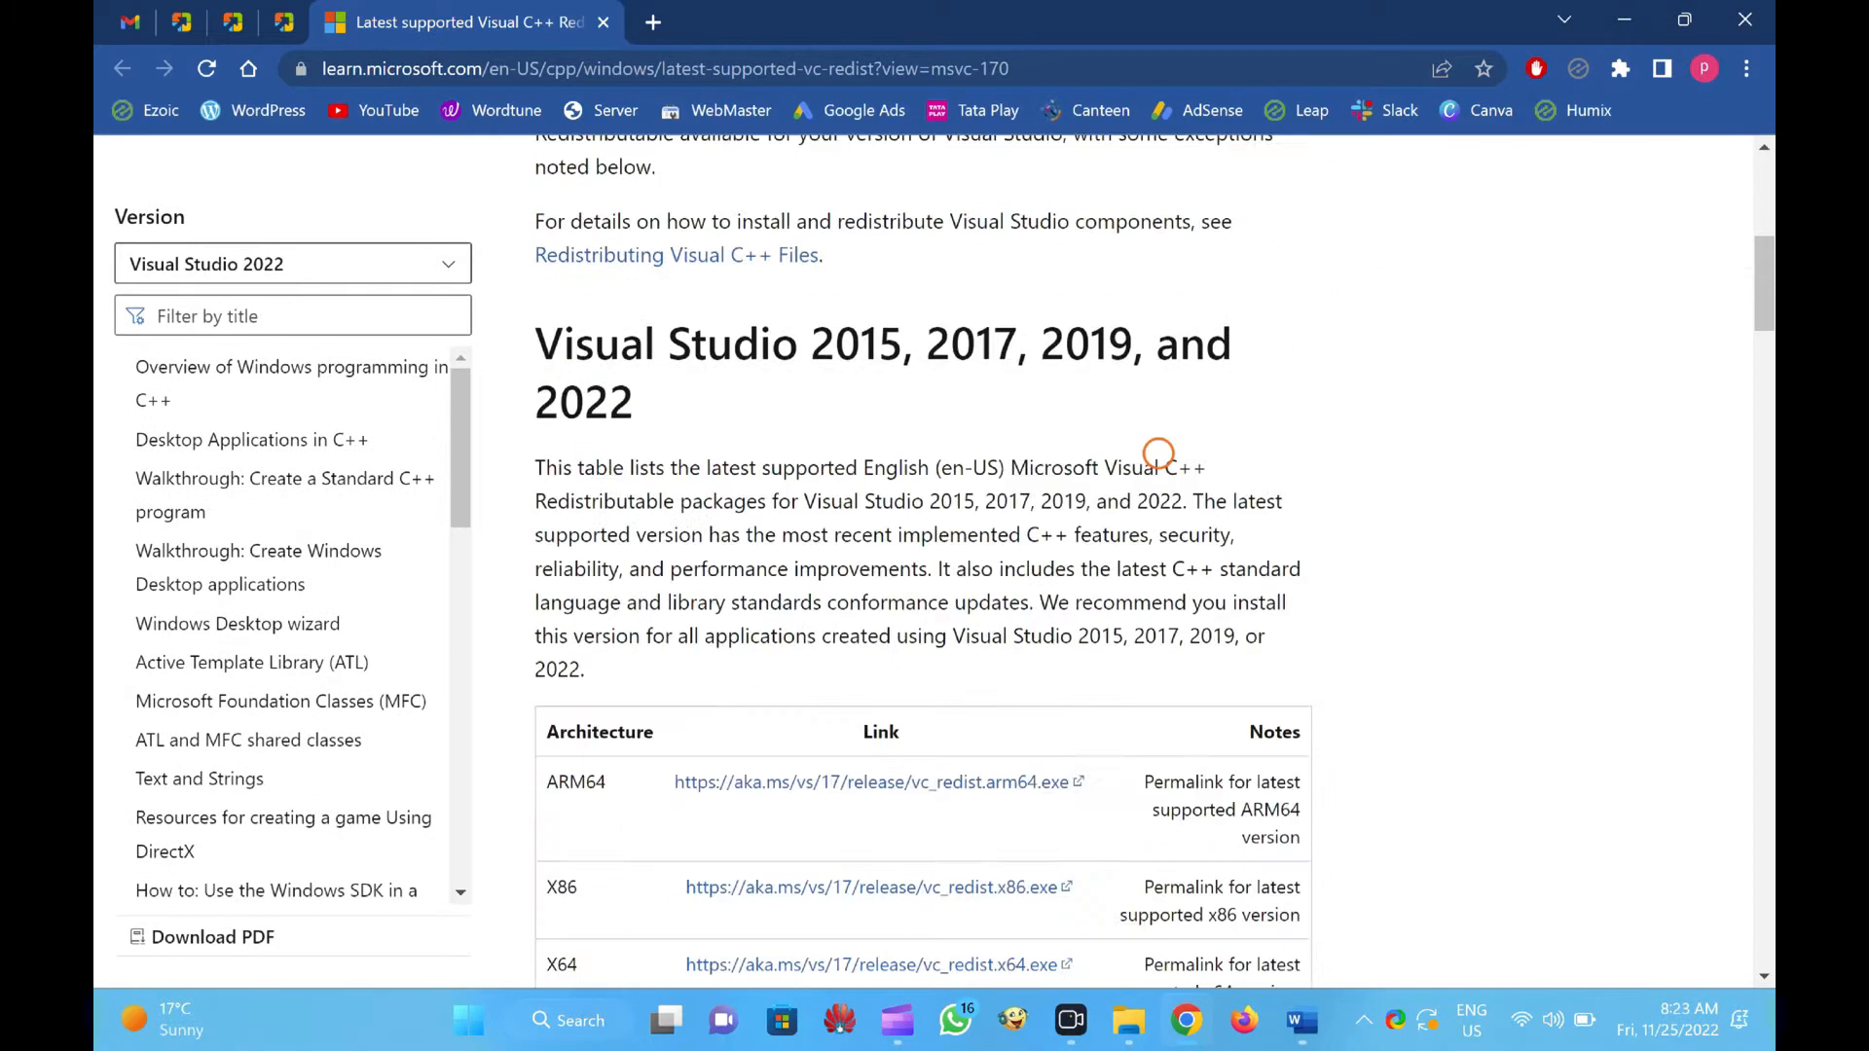
pyautogui.scroll(-3)
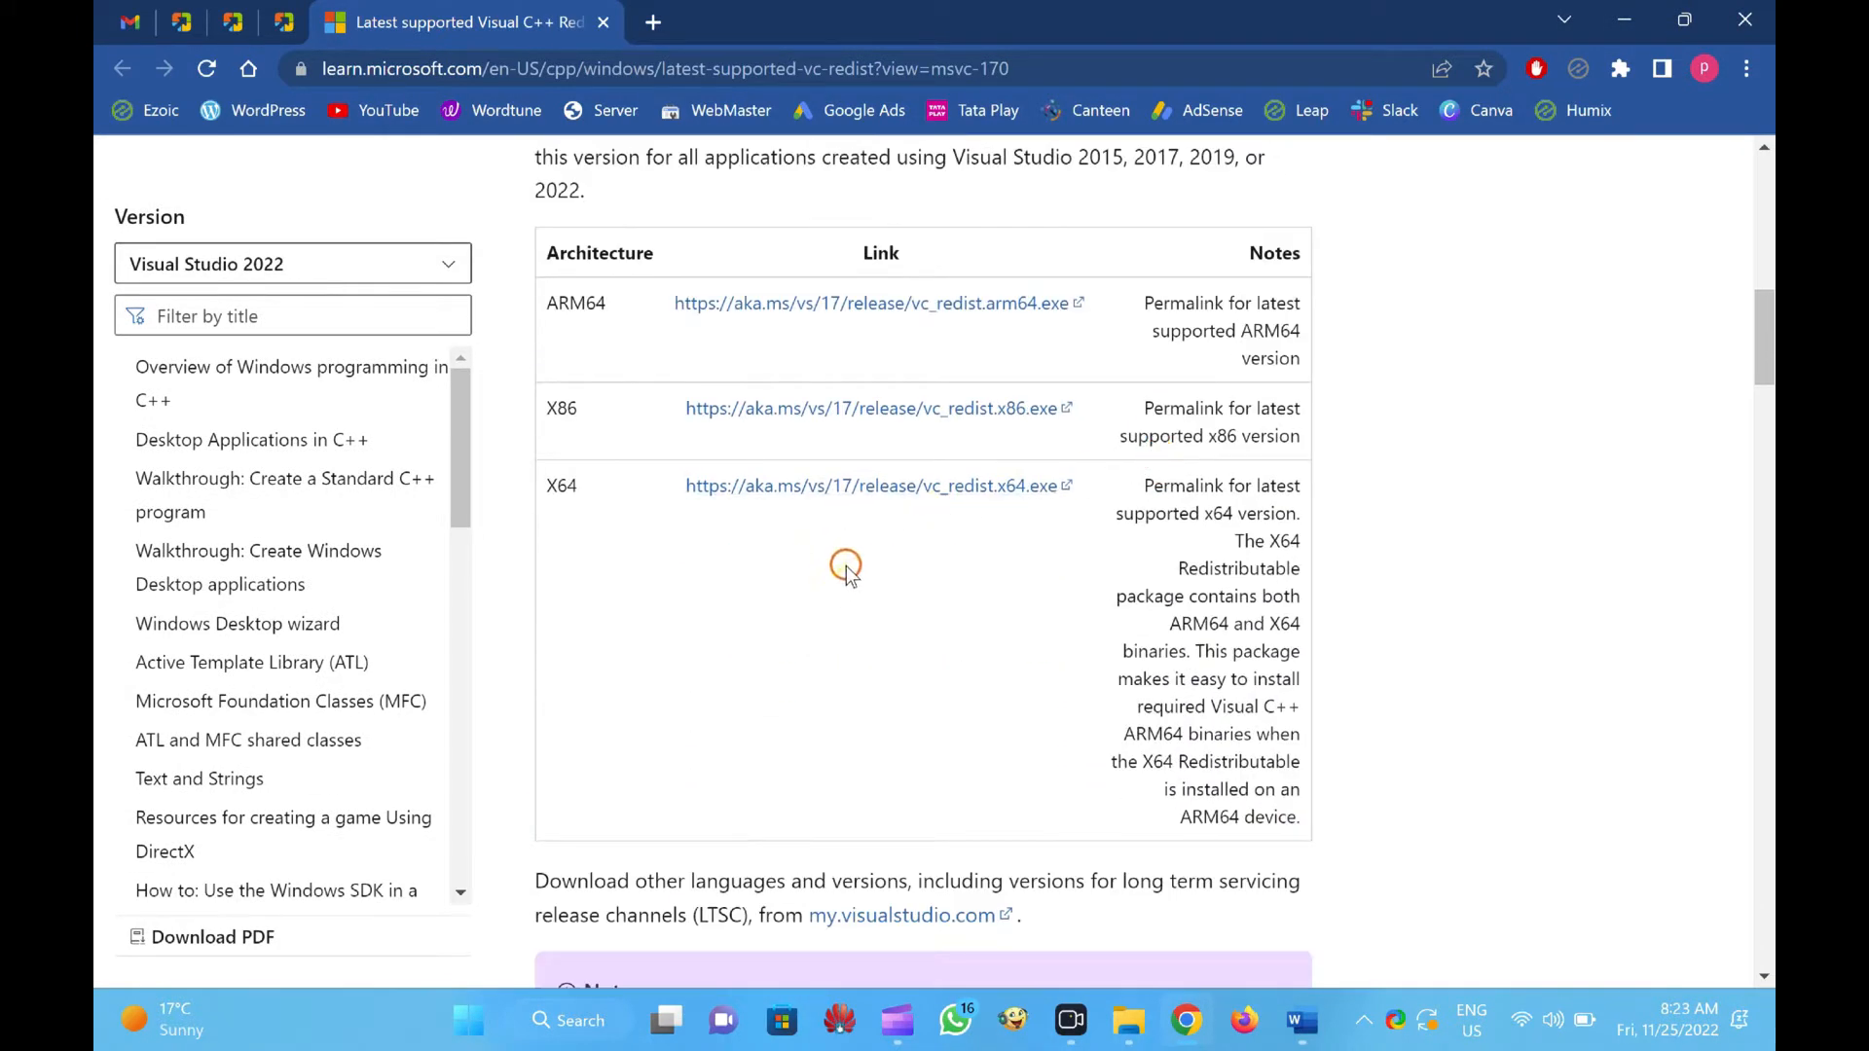
pyautogui.scroll(3)
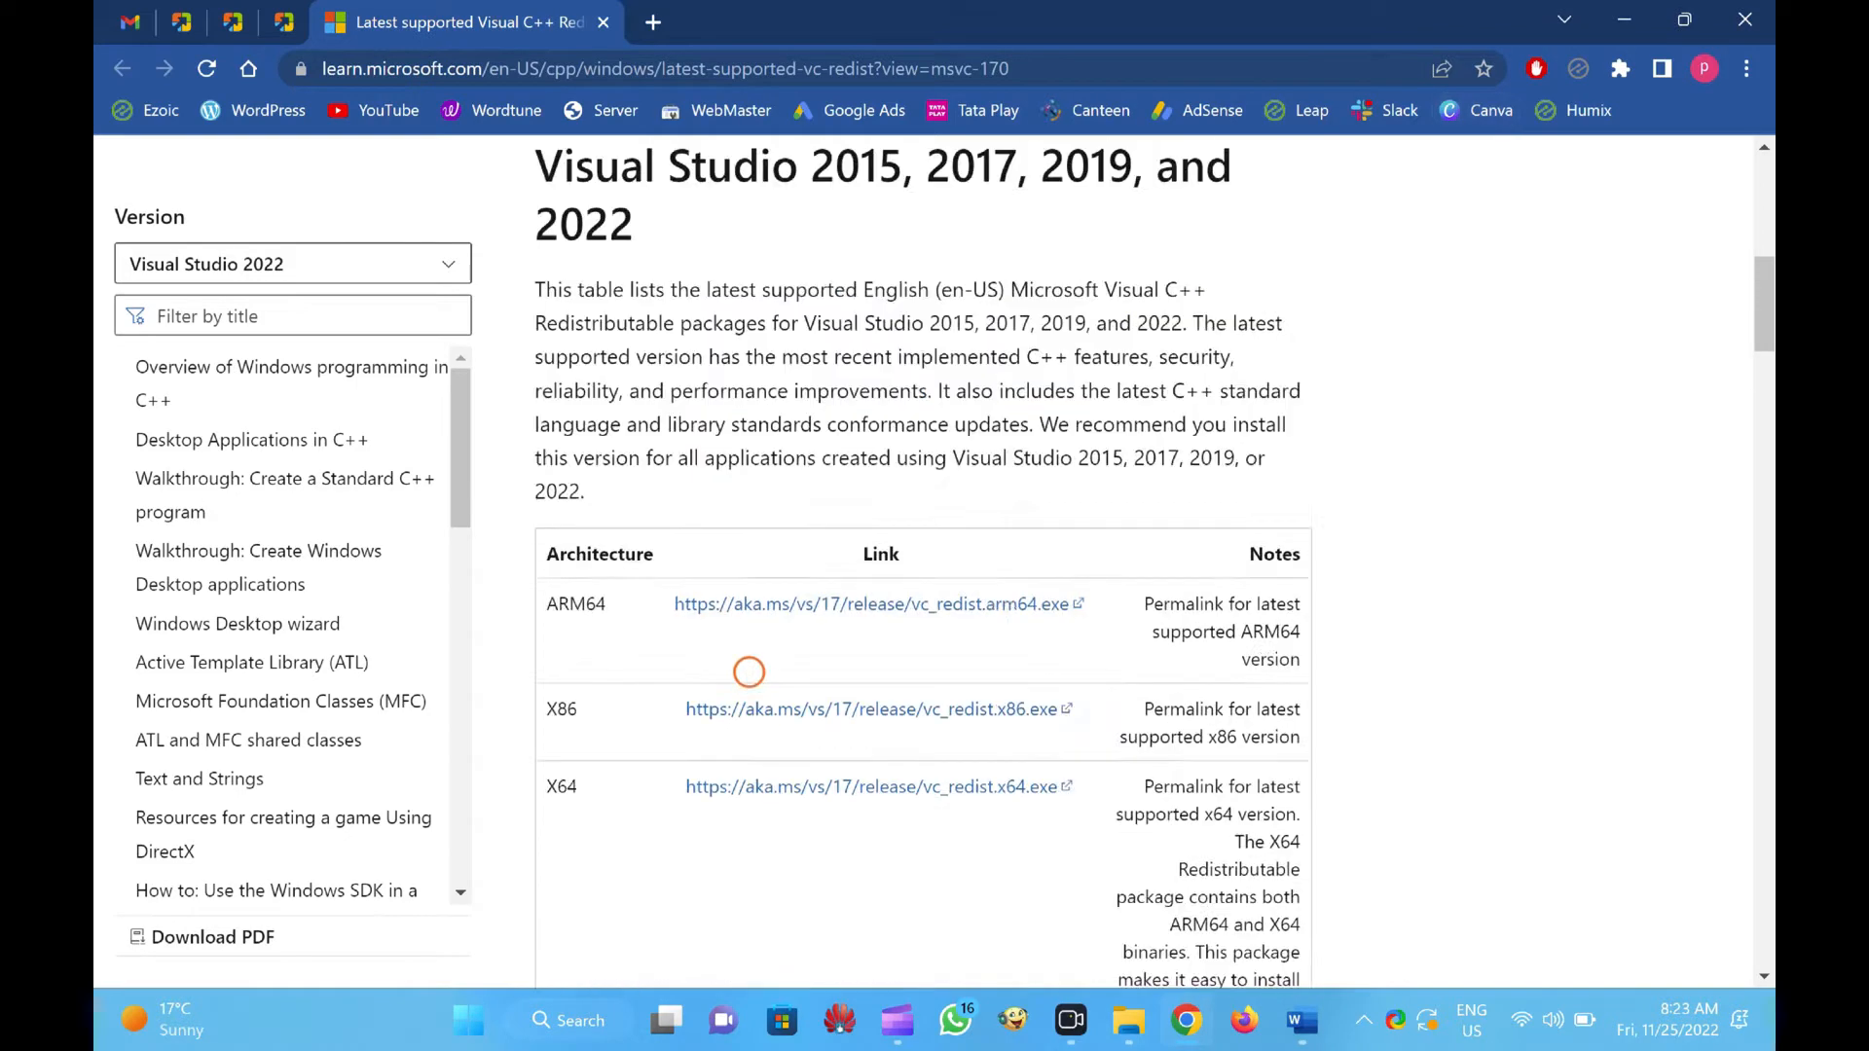
pyautogui.scroll(3)
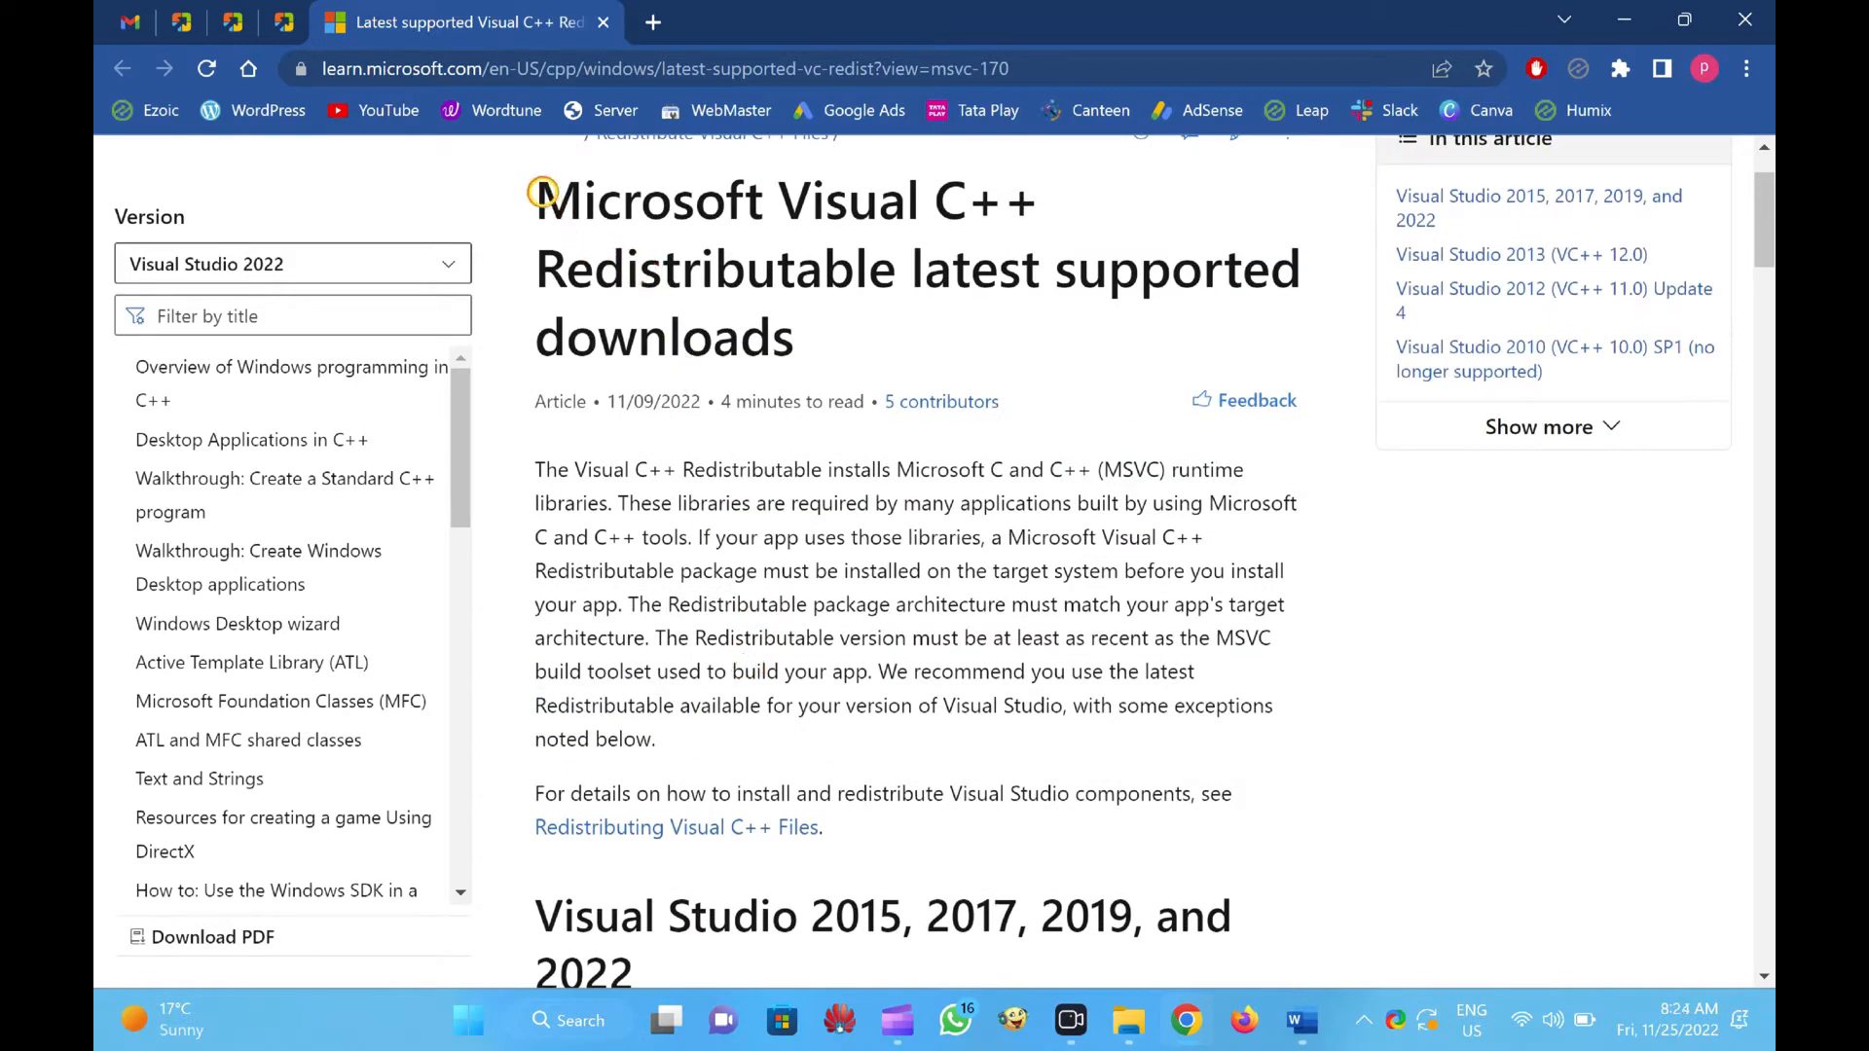
pyautogui.moveTo(543, 198); pyautogui.dragTo(894, 269)
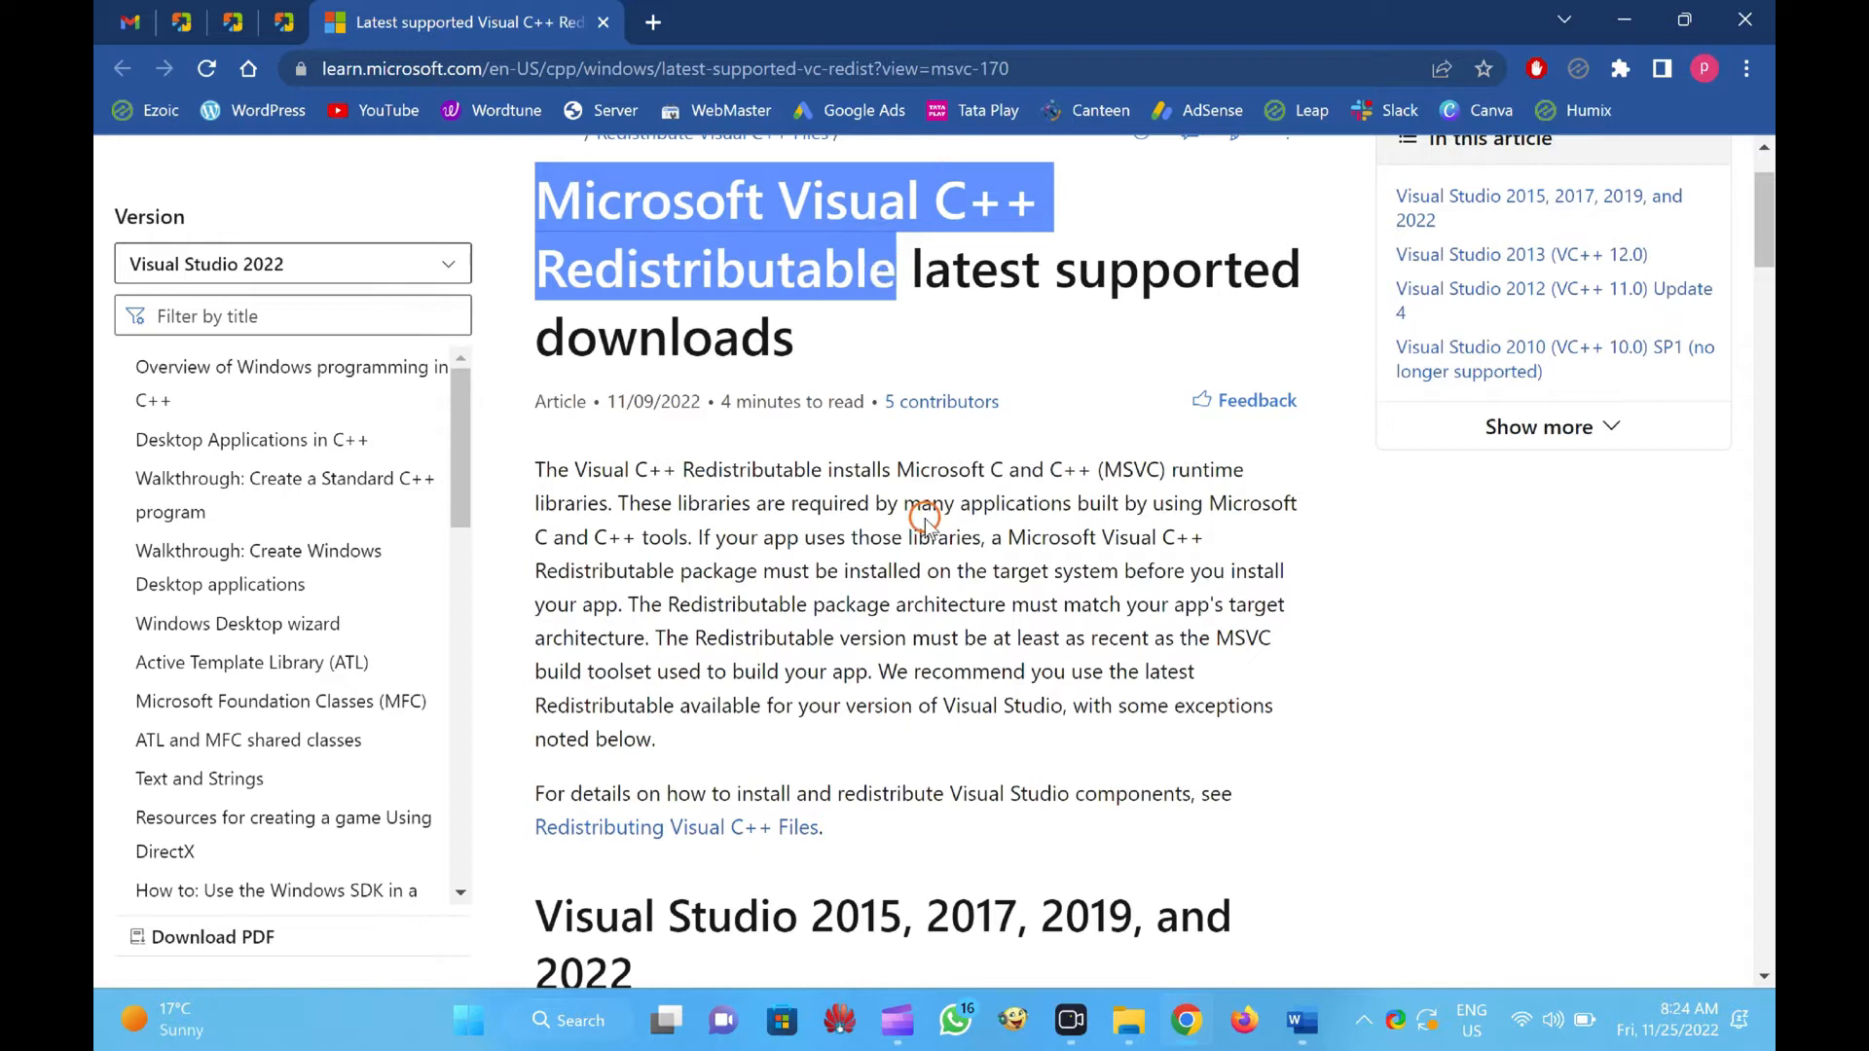
# Reach the Visual Studio 2015–2022 download table and highlight its X64 architecture label
pyautogui.scroll(-3)
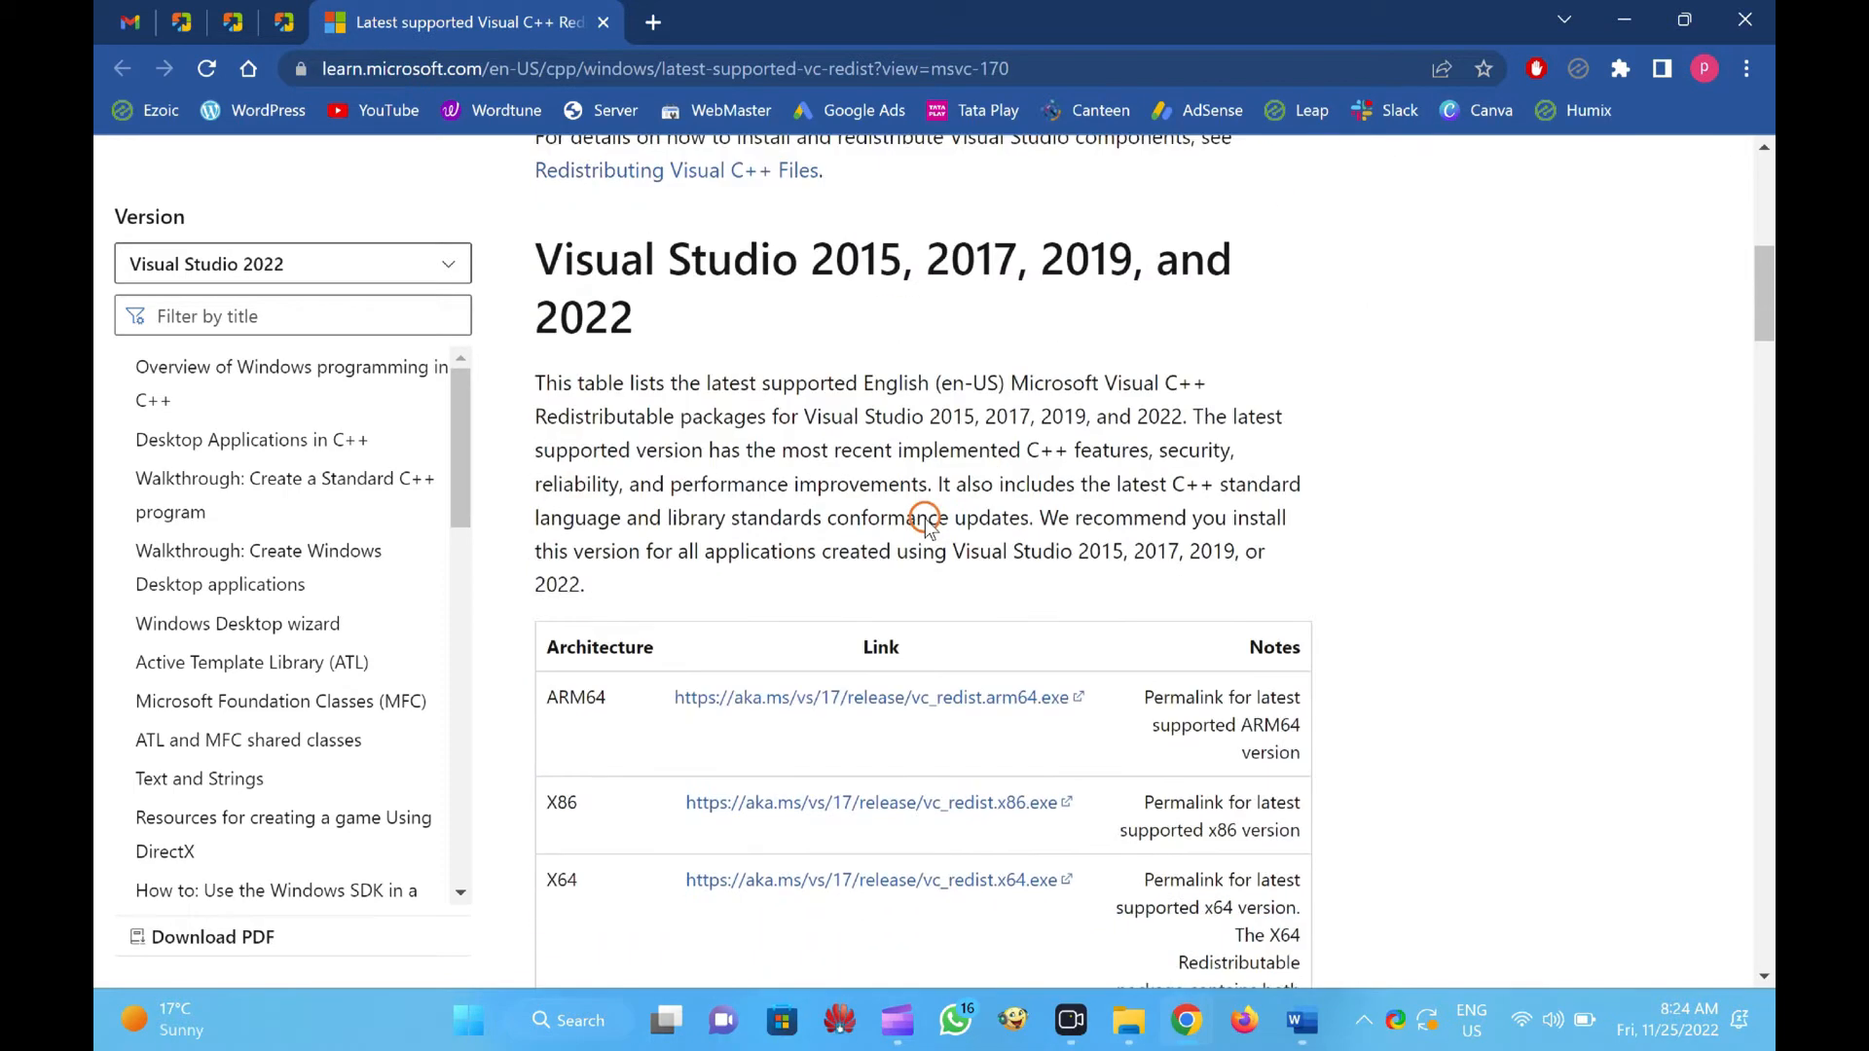
pyautogui.scroll(-3)
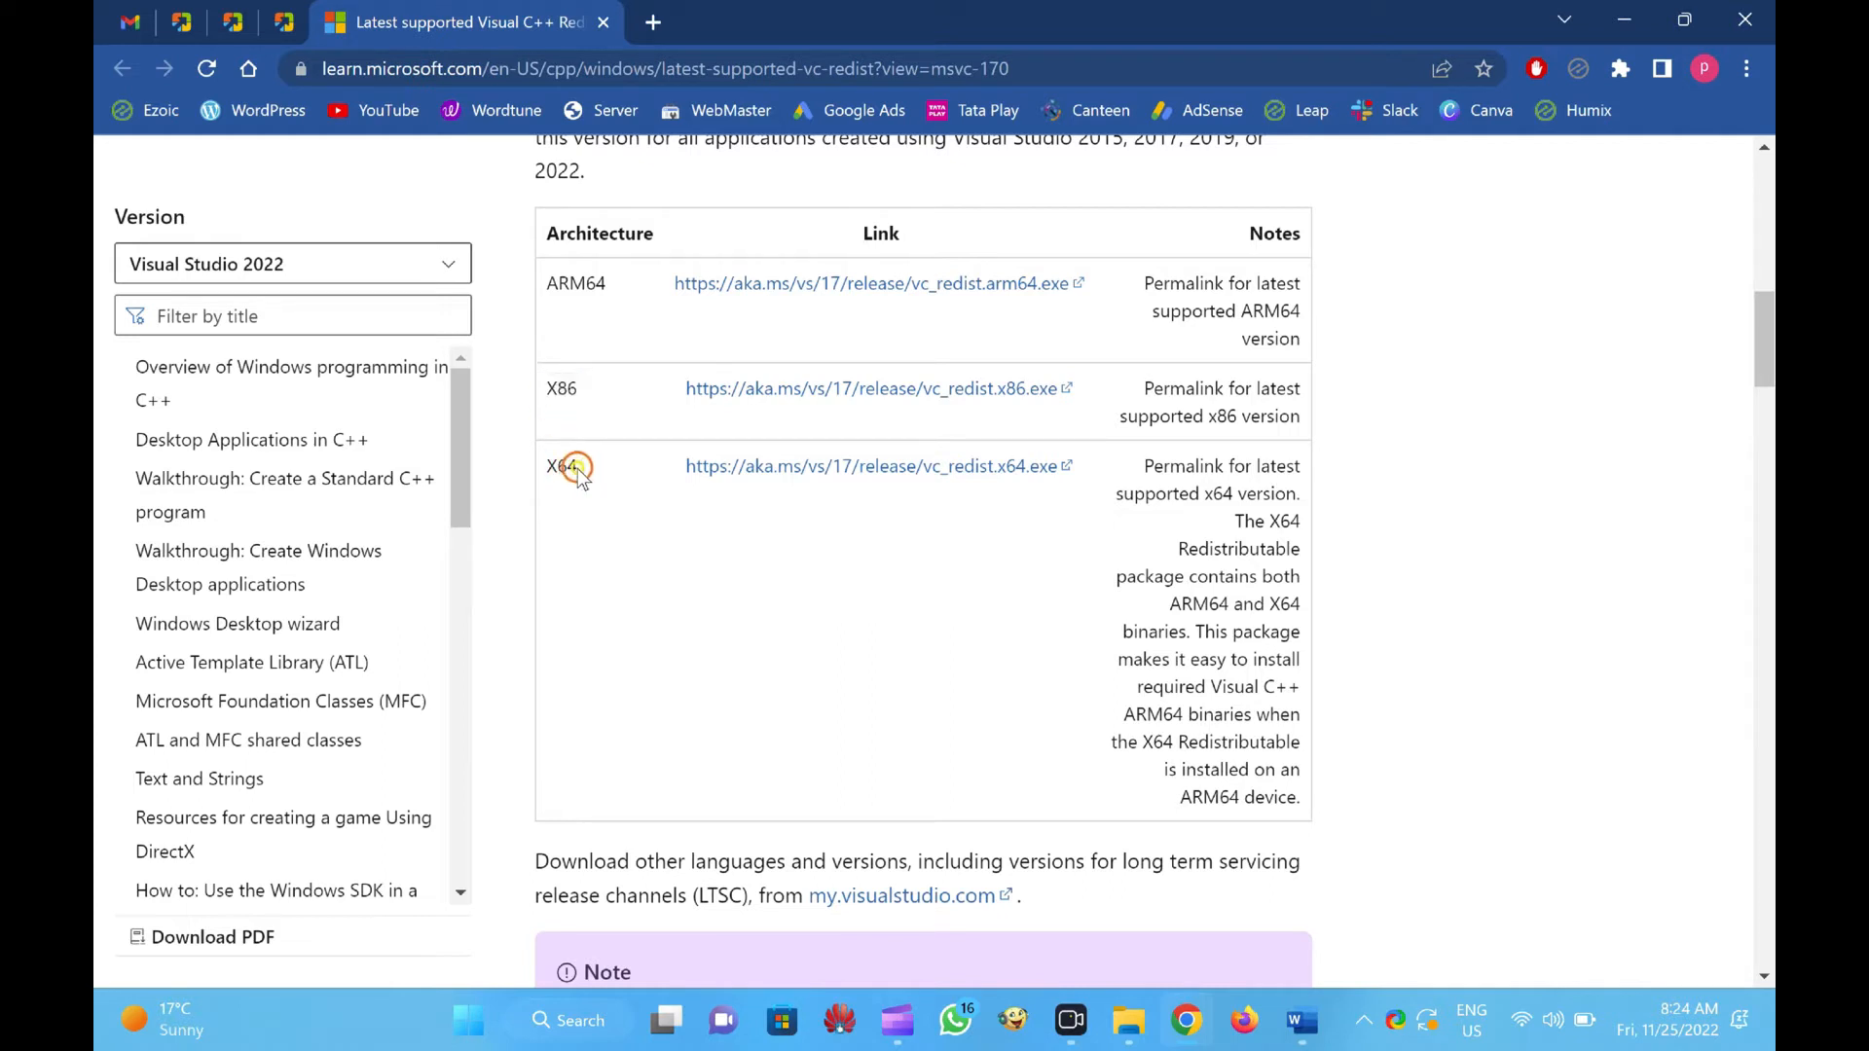
pyautogui.doubleClick(559, 465)
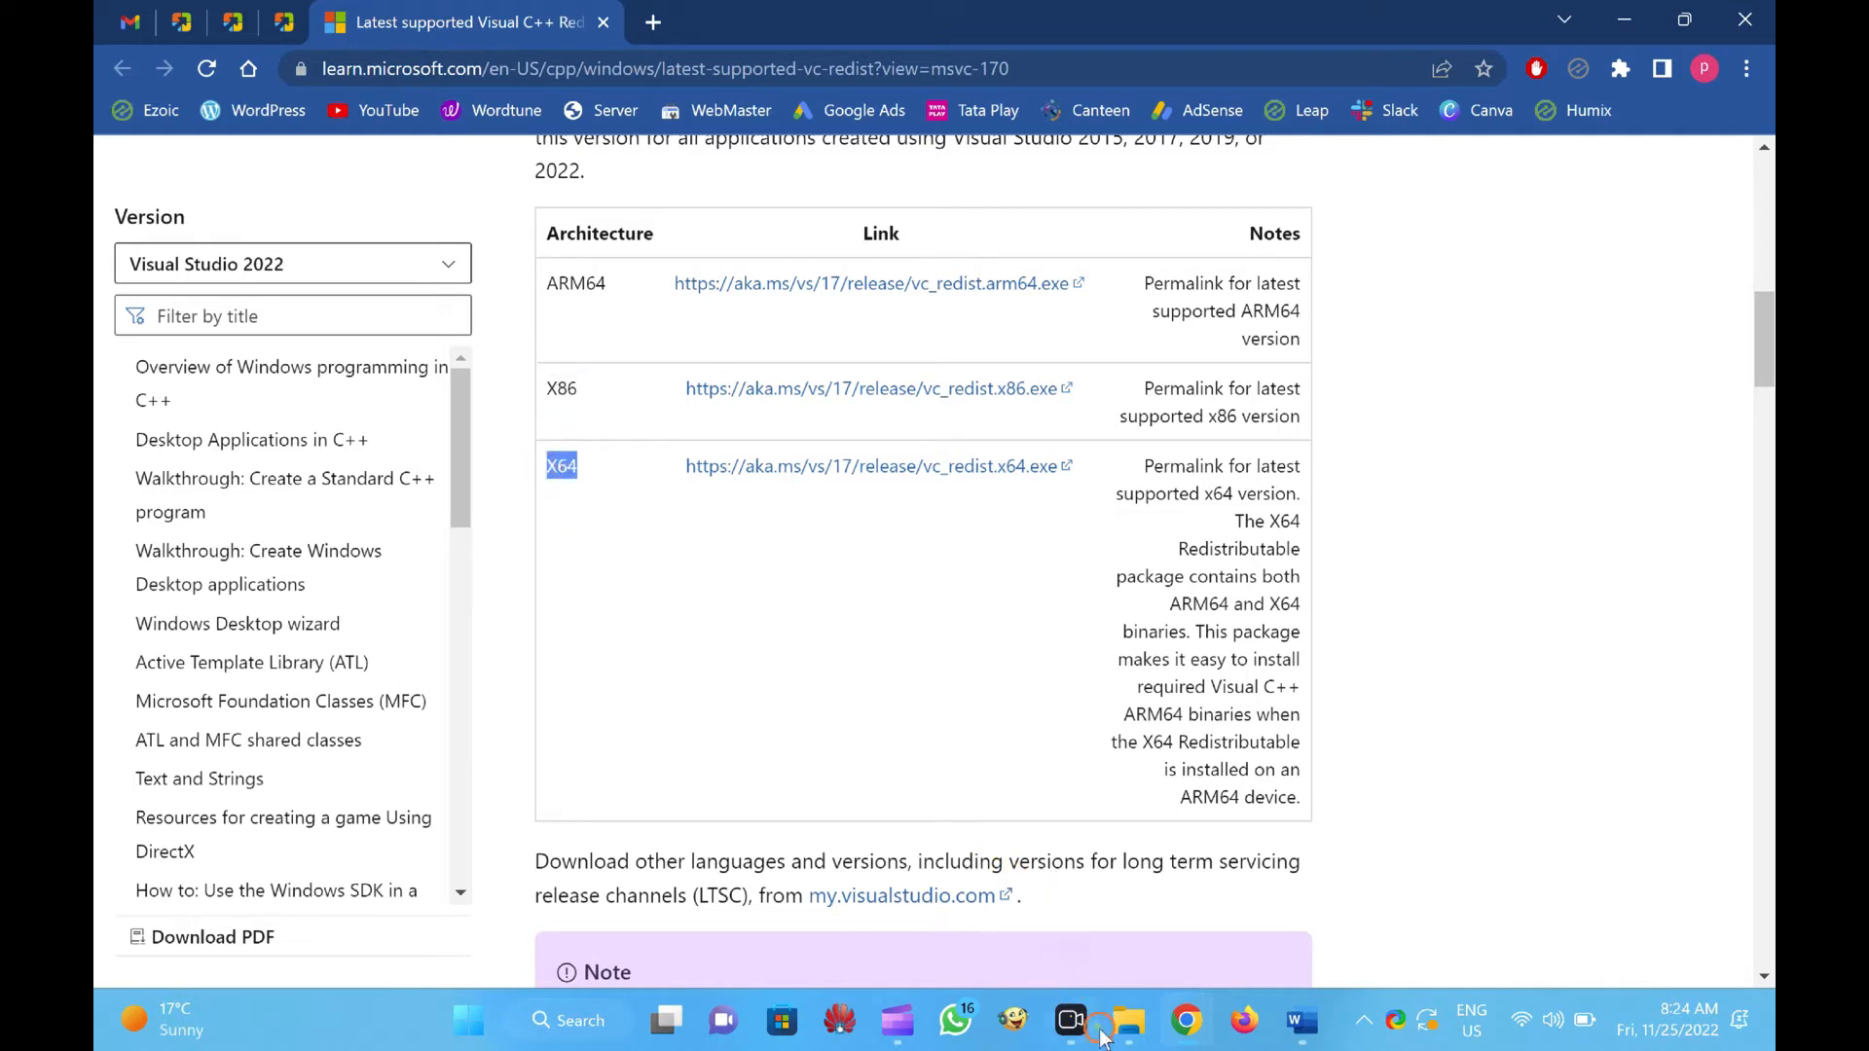
# Run VC_redist.x64 from the Programs folder, accept the license, and close it after Setup Successful
pyautogui.click(1125, 1022)
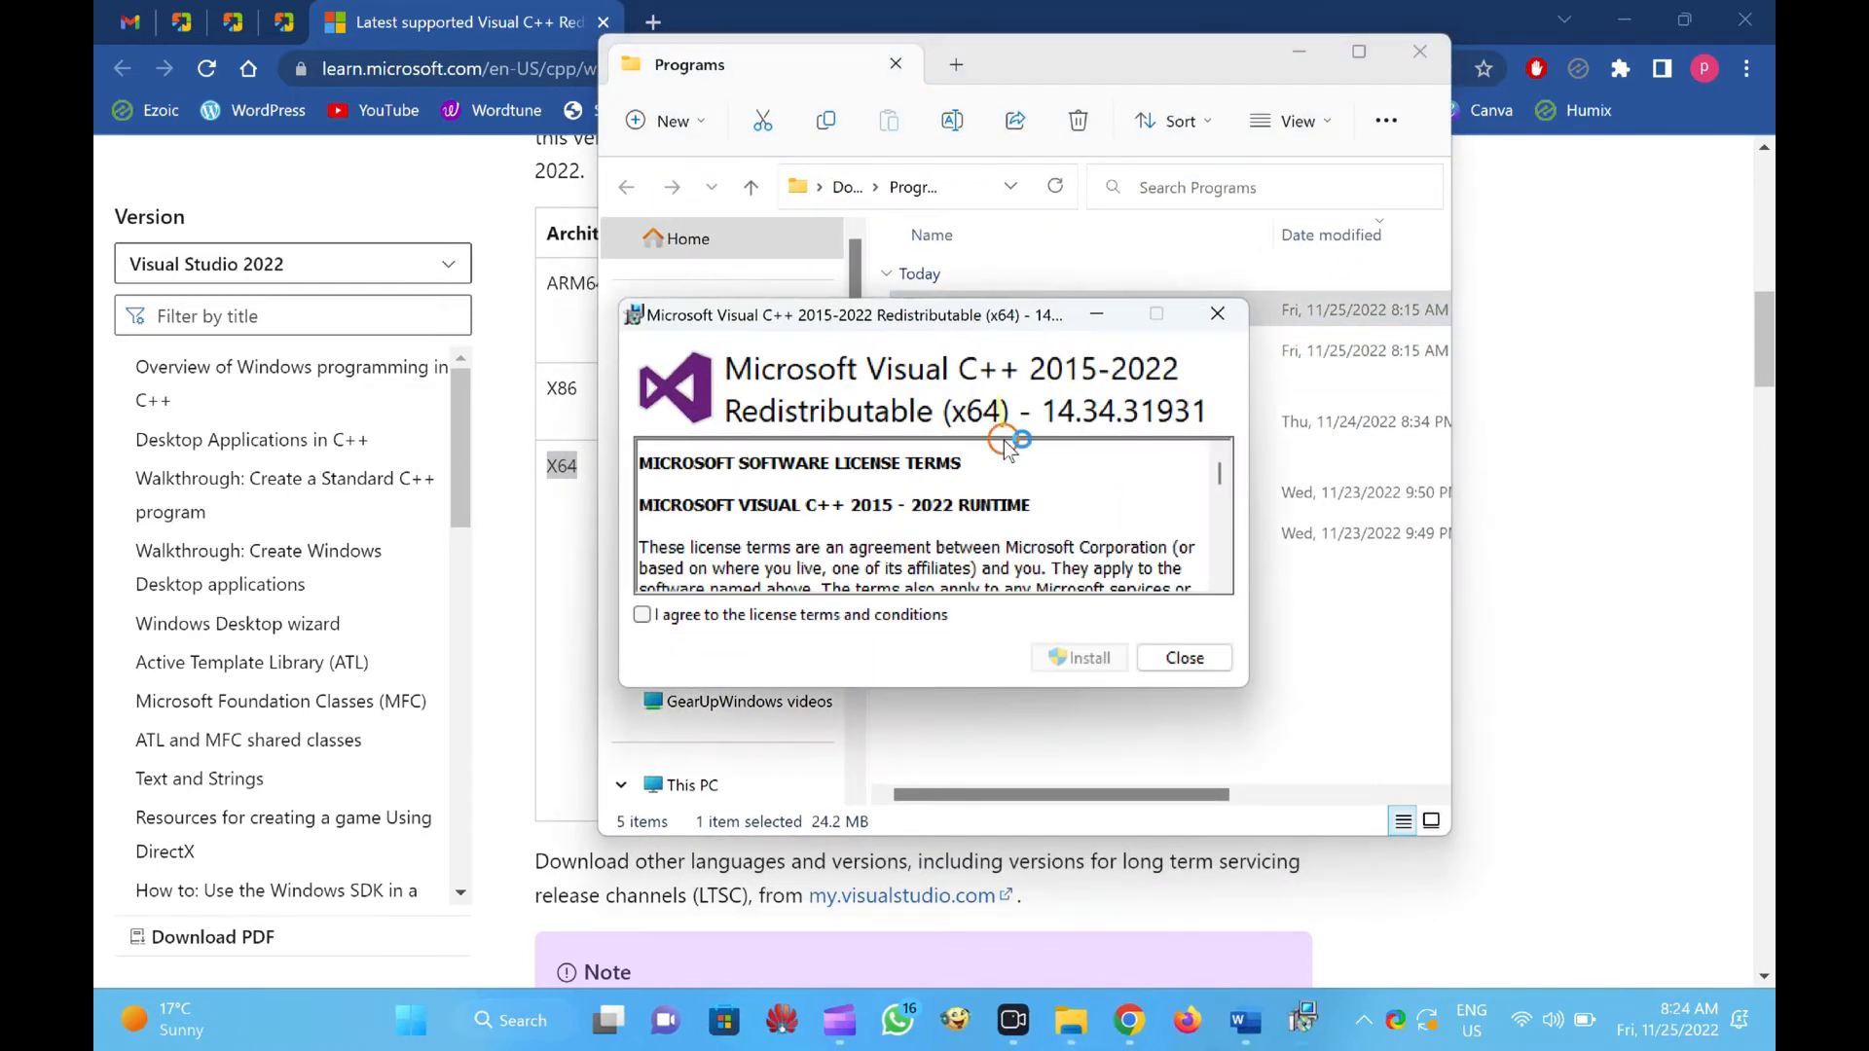
pyautogui.click(1079, 656)
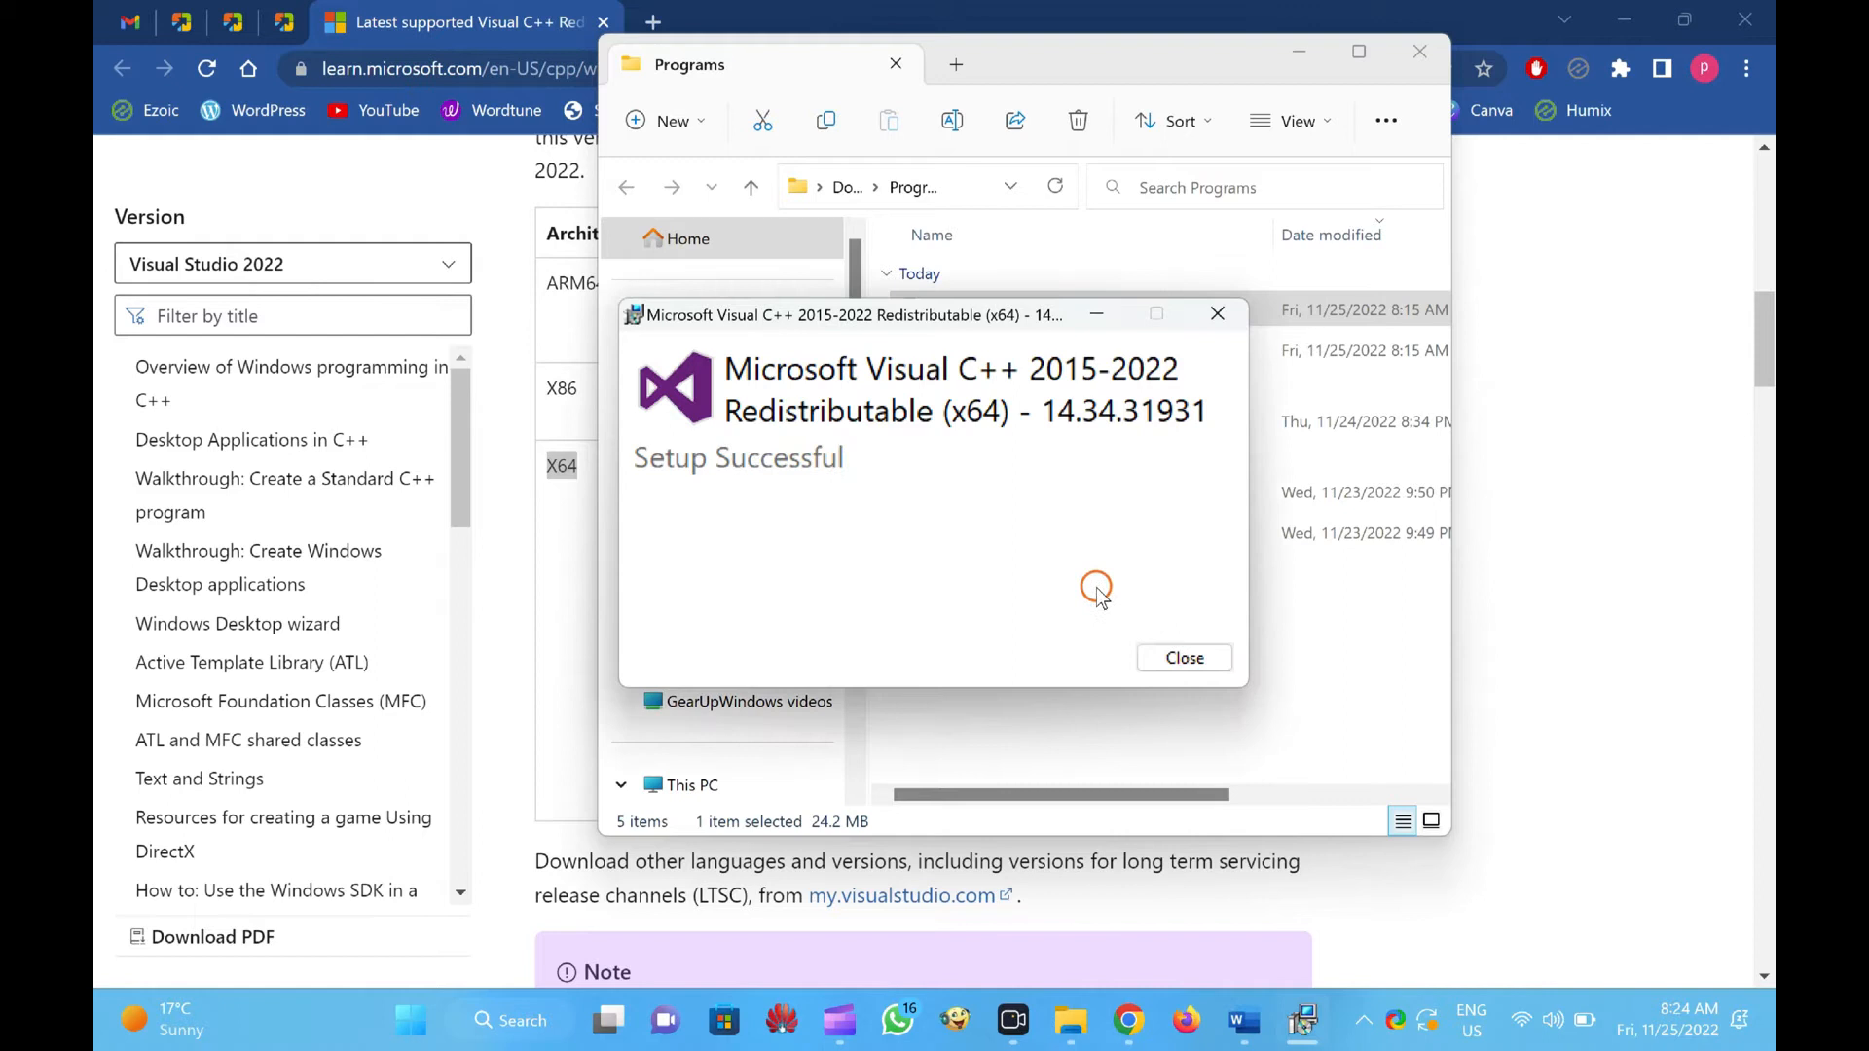
pyautogui.click(1182, 658)
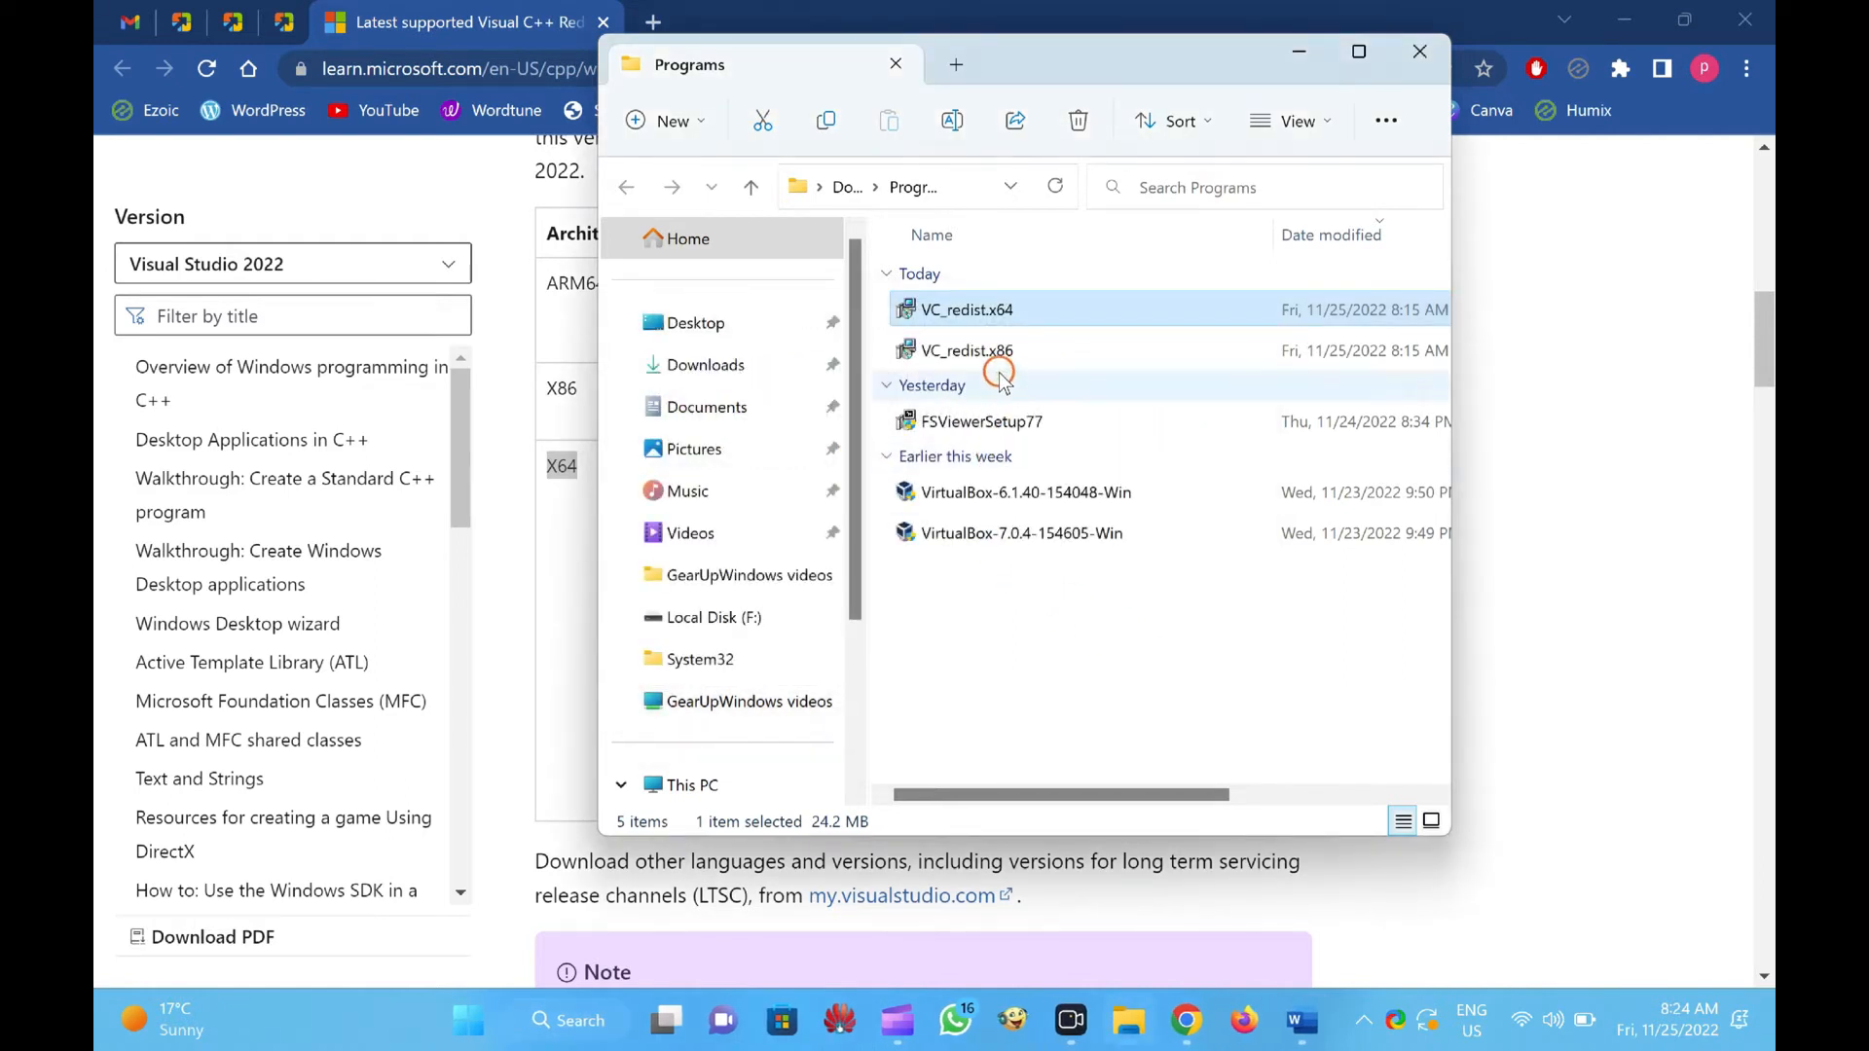
# Repair the existing x86 redistributable via VC_redist.x86, close it on success, and close the Programs folder
pyautogui.doubleClick(966, 348)
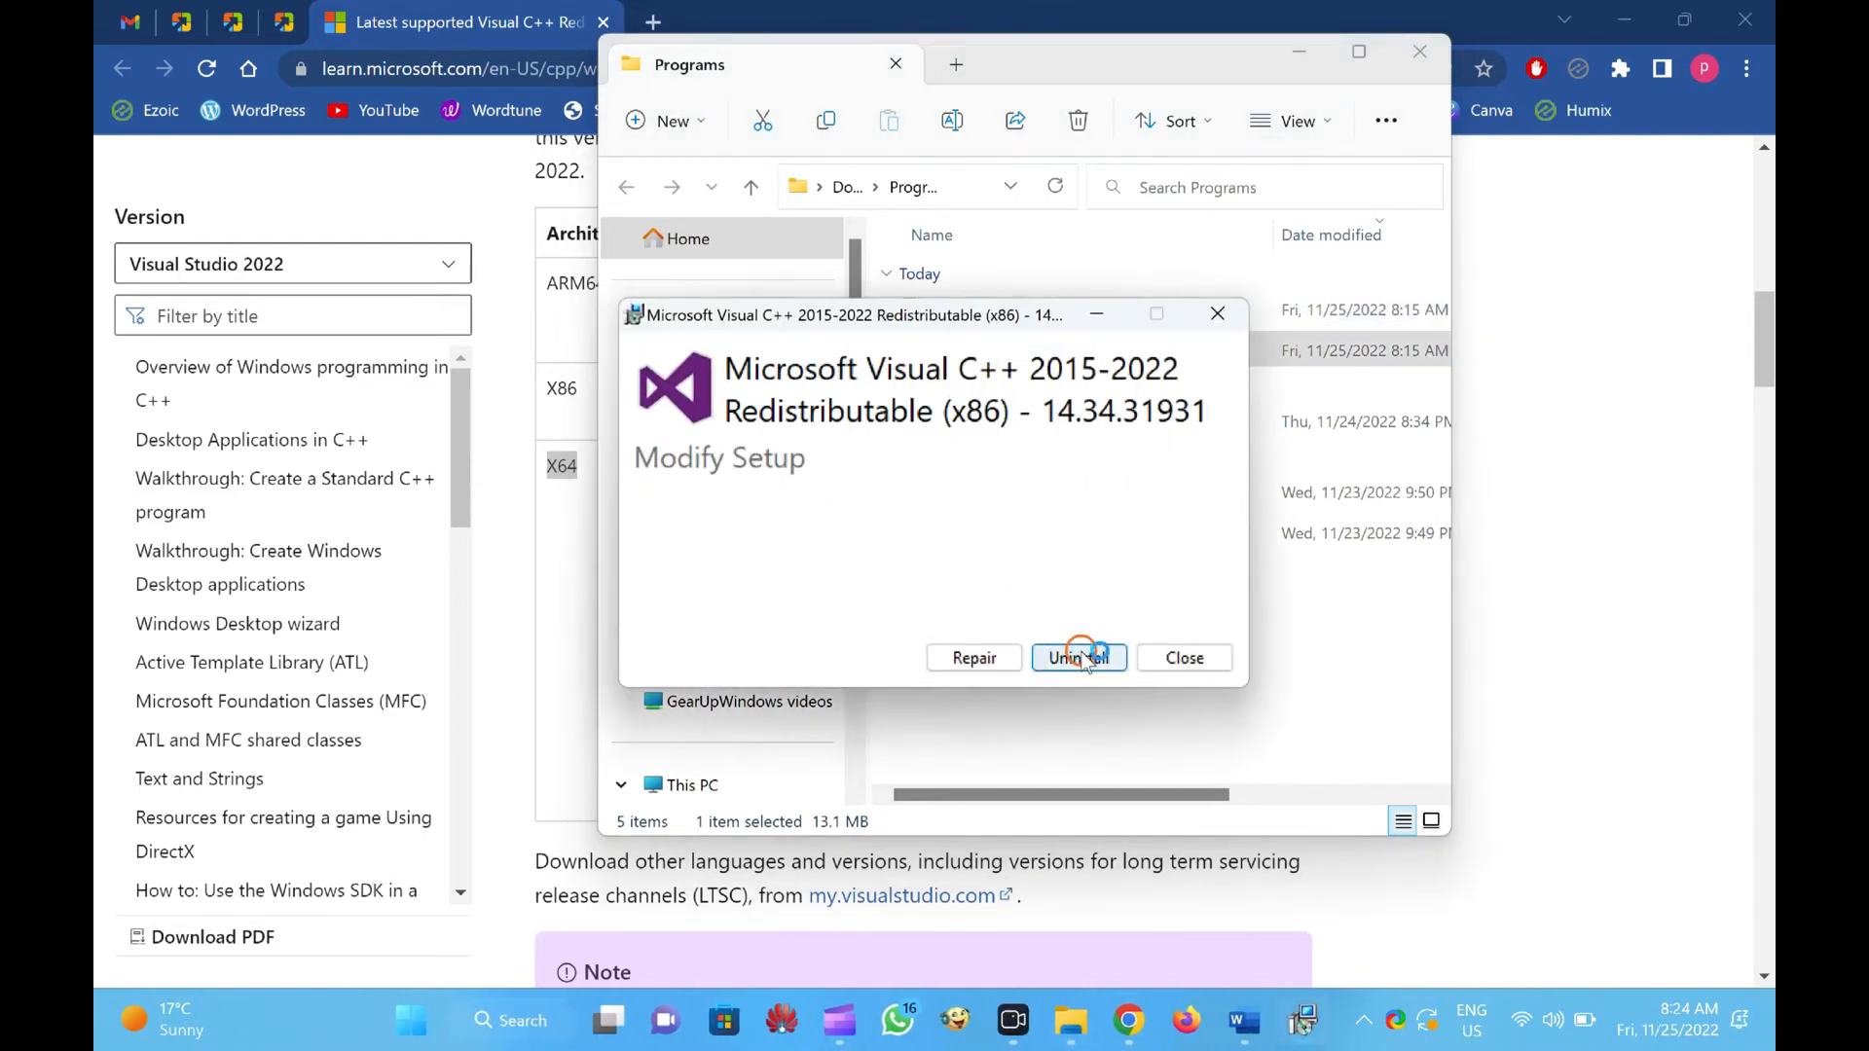
pyautogui.click(1076, 658)
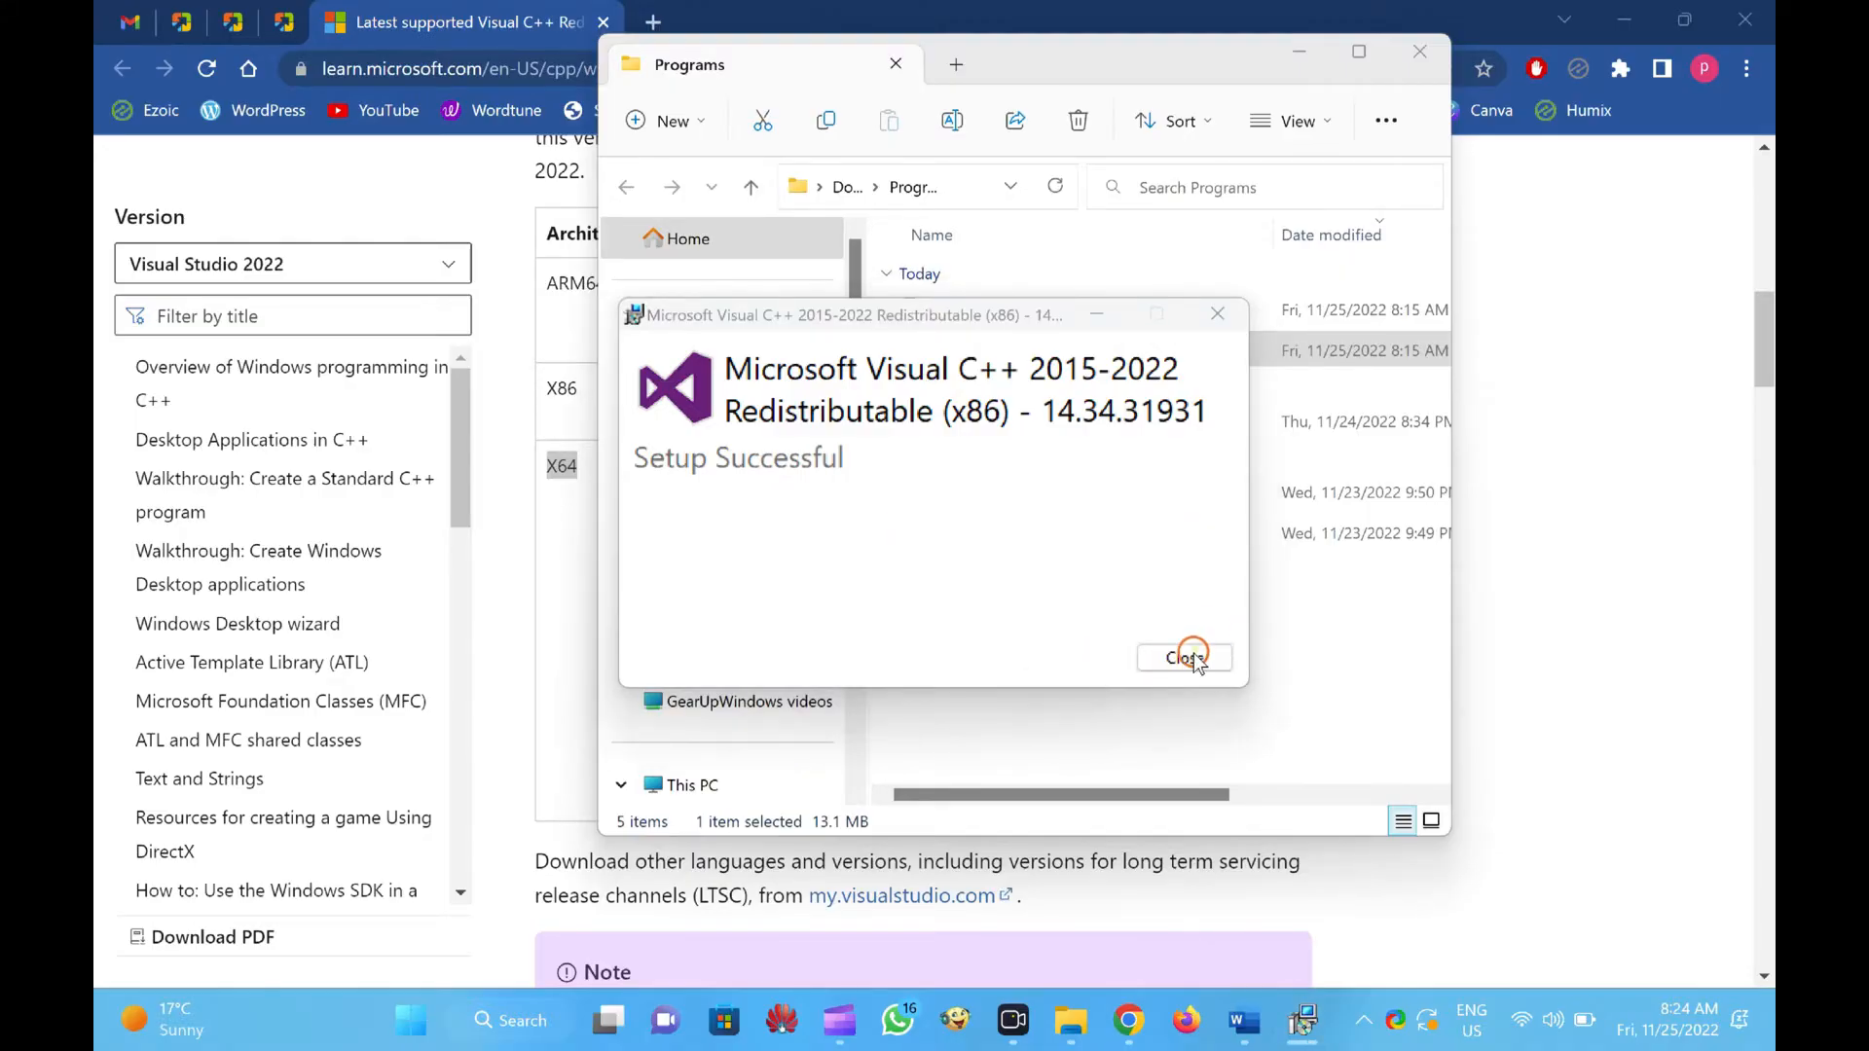
pyautogui.click(1182, 658)
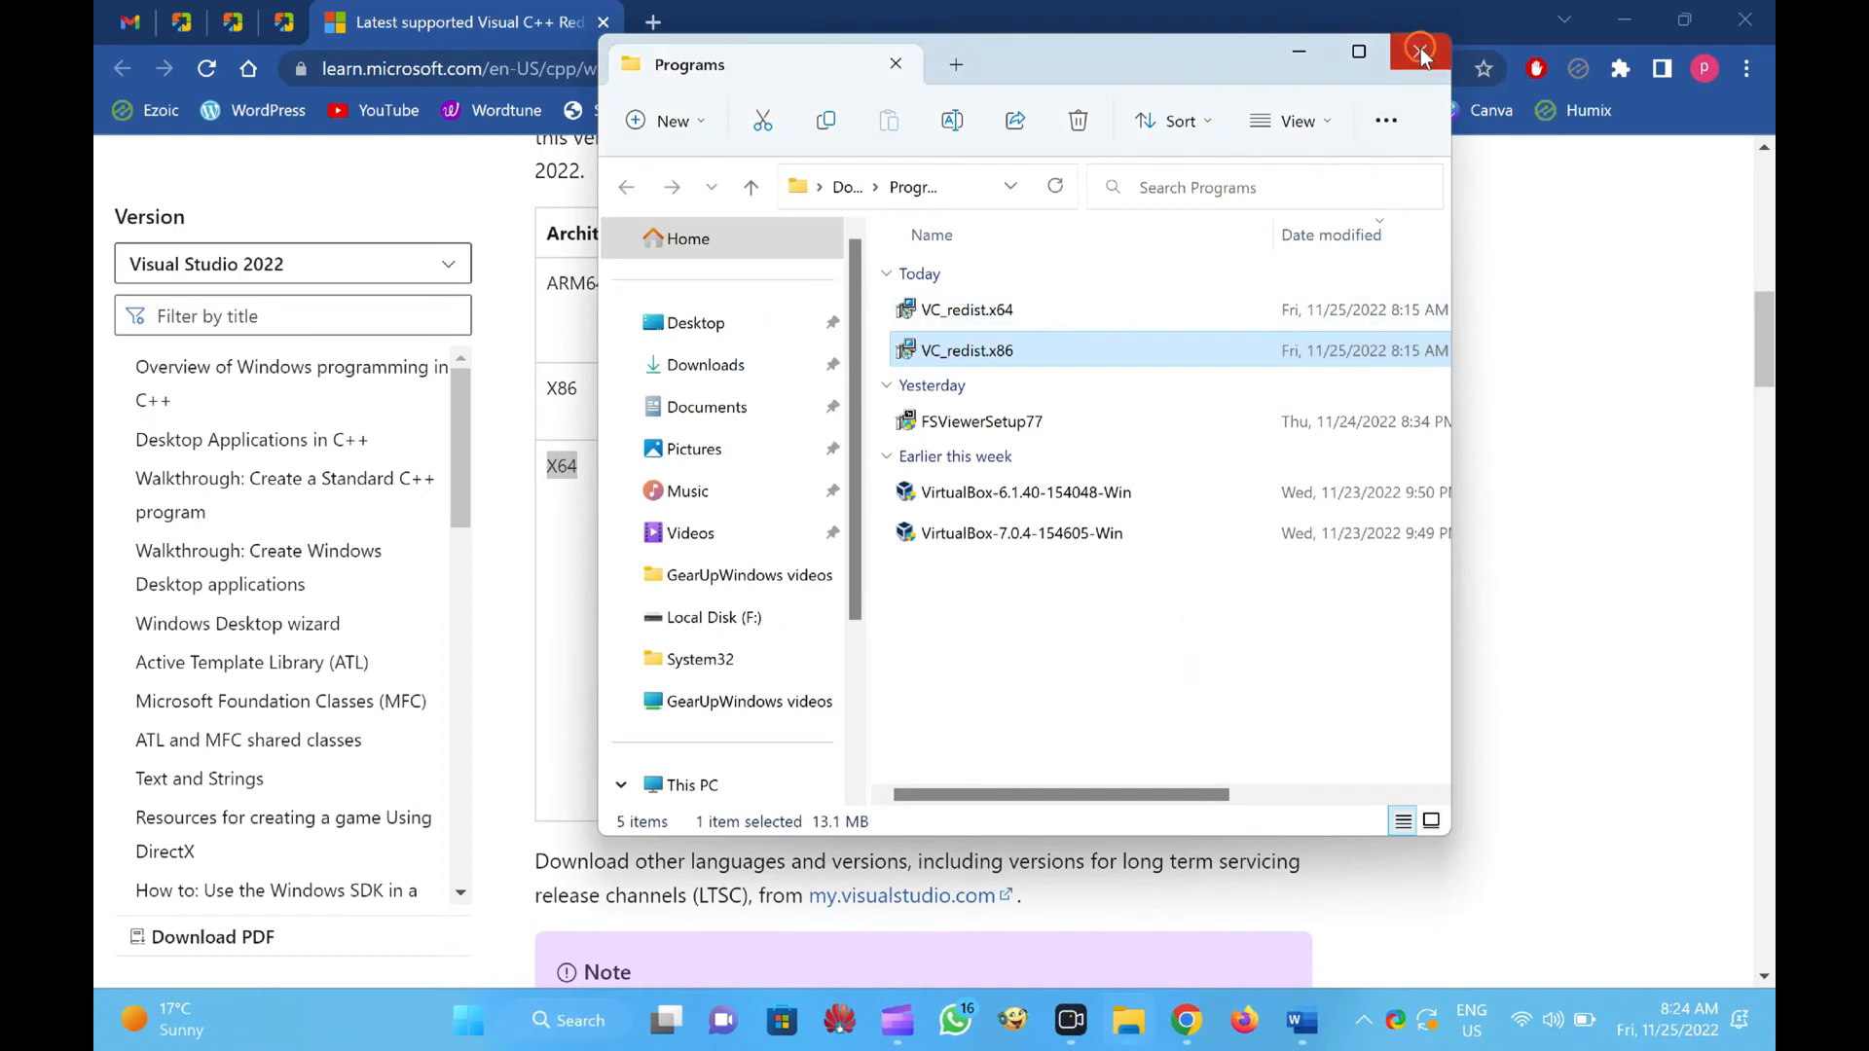
pyautogui.click(1420, 53)
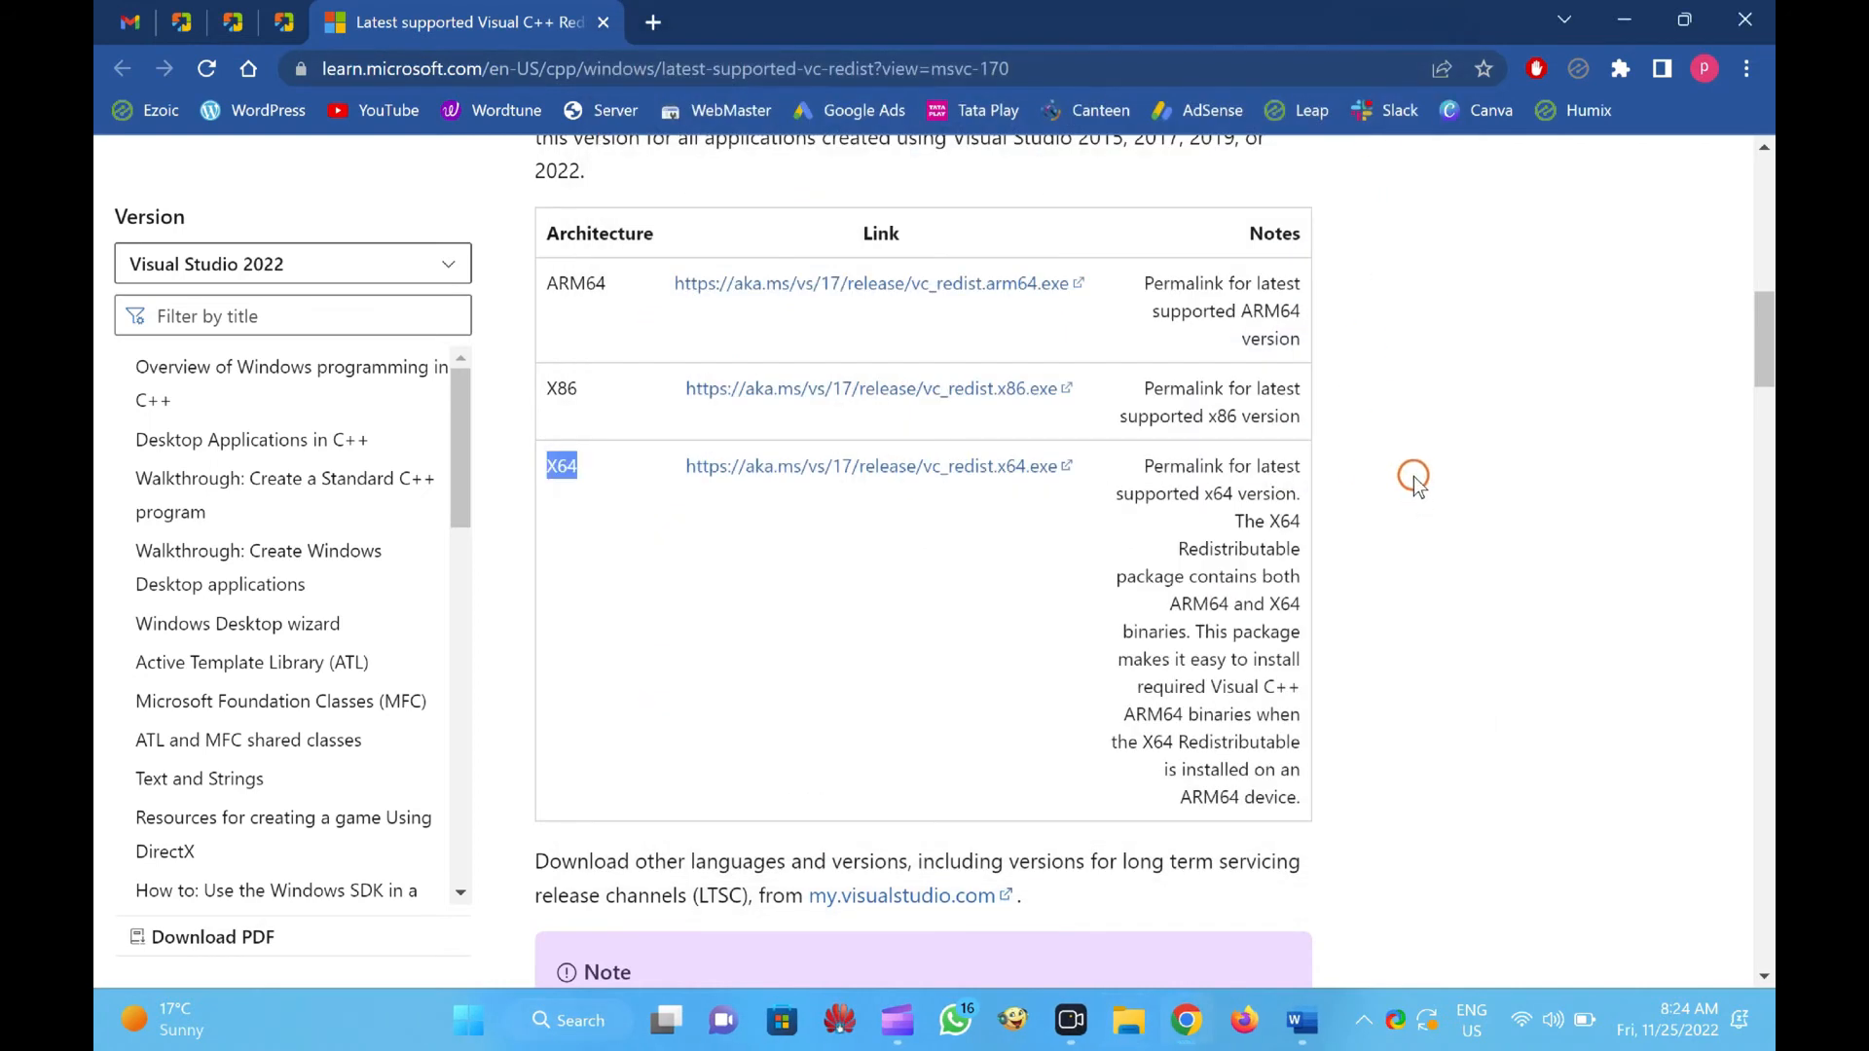